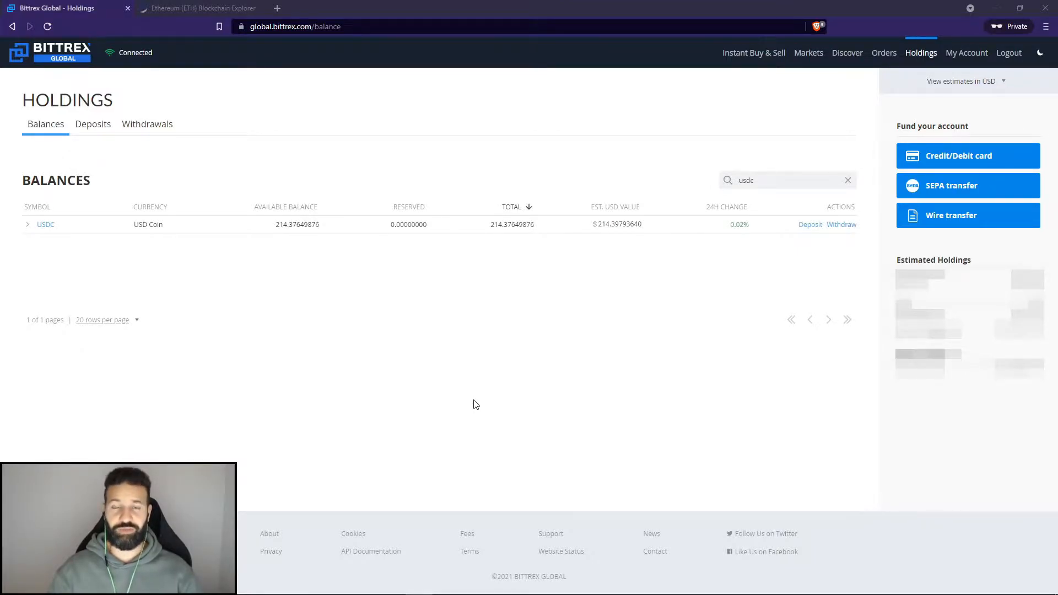
{"action": "mouse_move", "coordinate": [466, 393]}
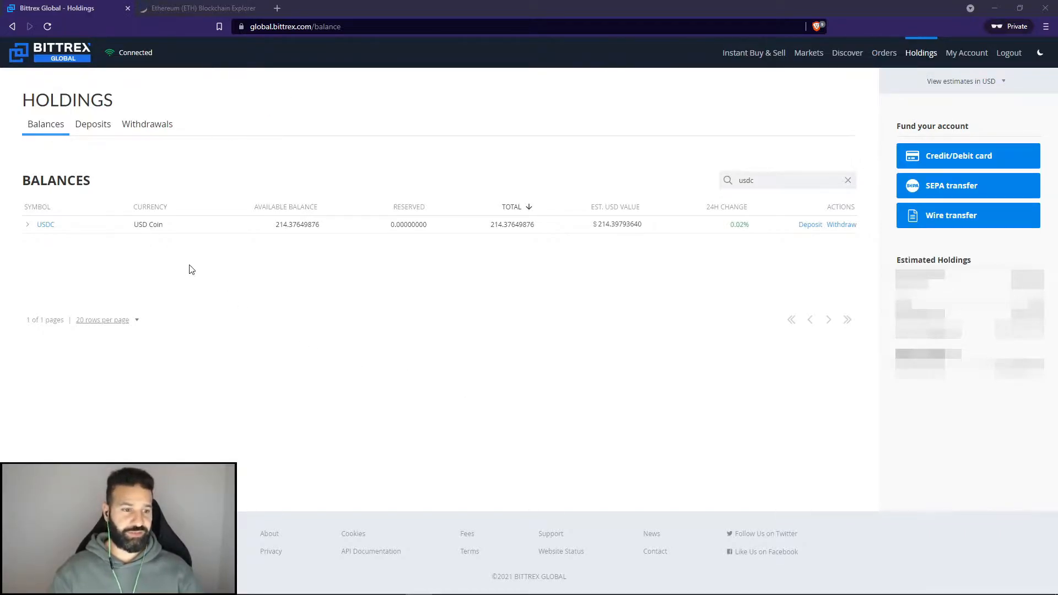
{"action": "mouse_move", "coordinate": [247, 242]}
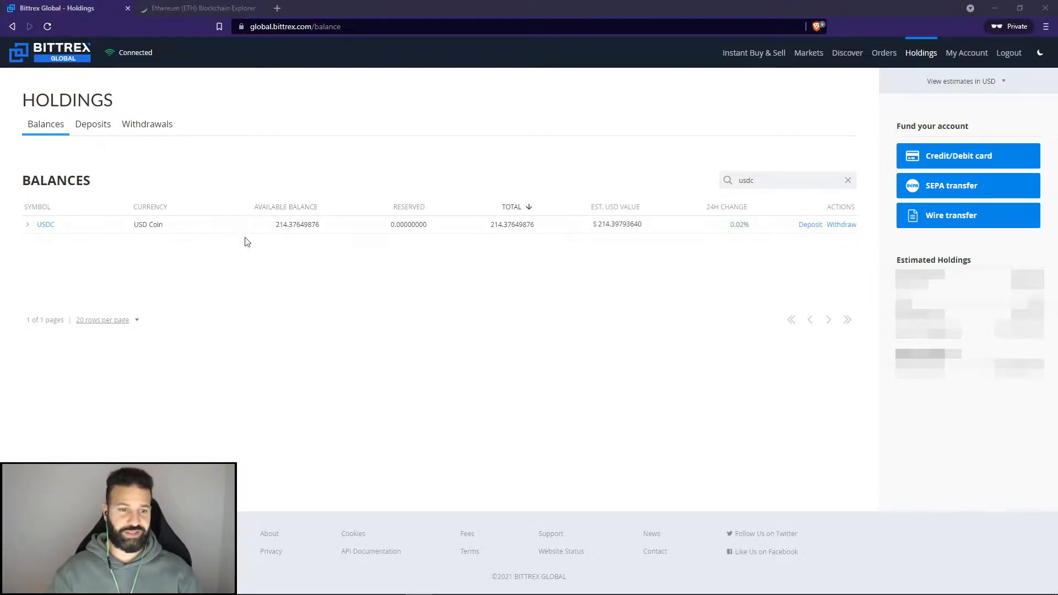
{"action": "mouse_move", "coordinate": [317, 286]}
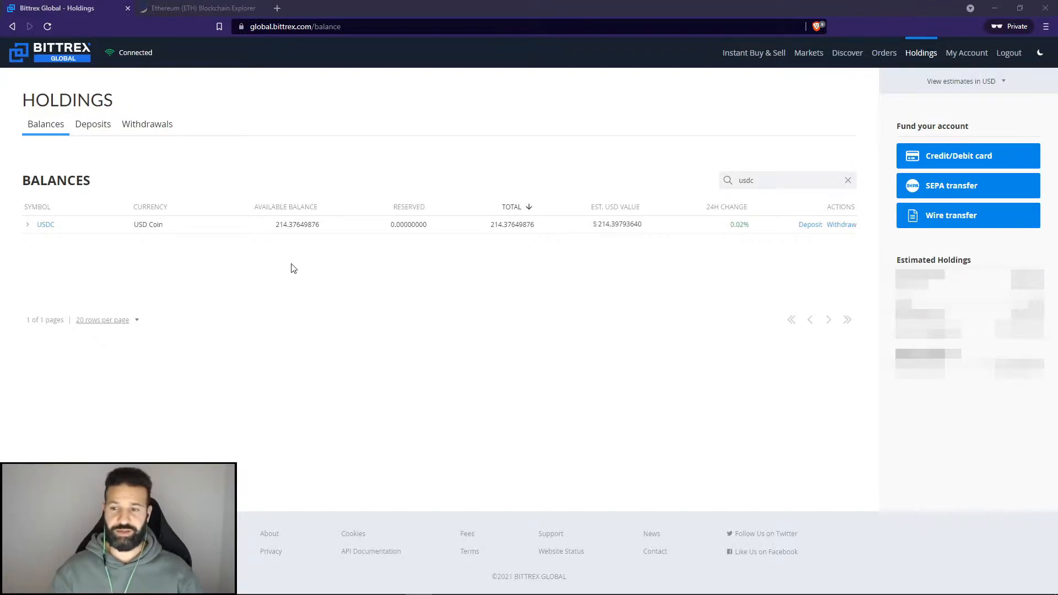
{"action": "mouse_move", "coordinate": [814, 244]}
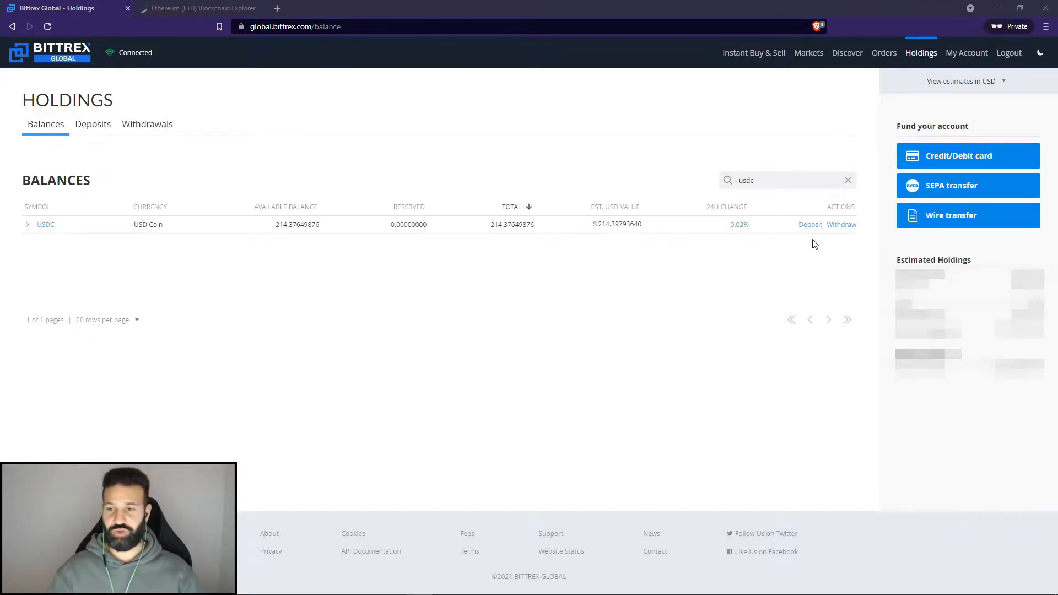
- Start a USDC withdrawal in Bittrex and switch to the Etherscan tab
{"action": "left_click", "coordinate": [841, 225]}
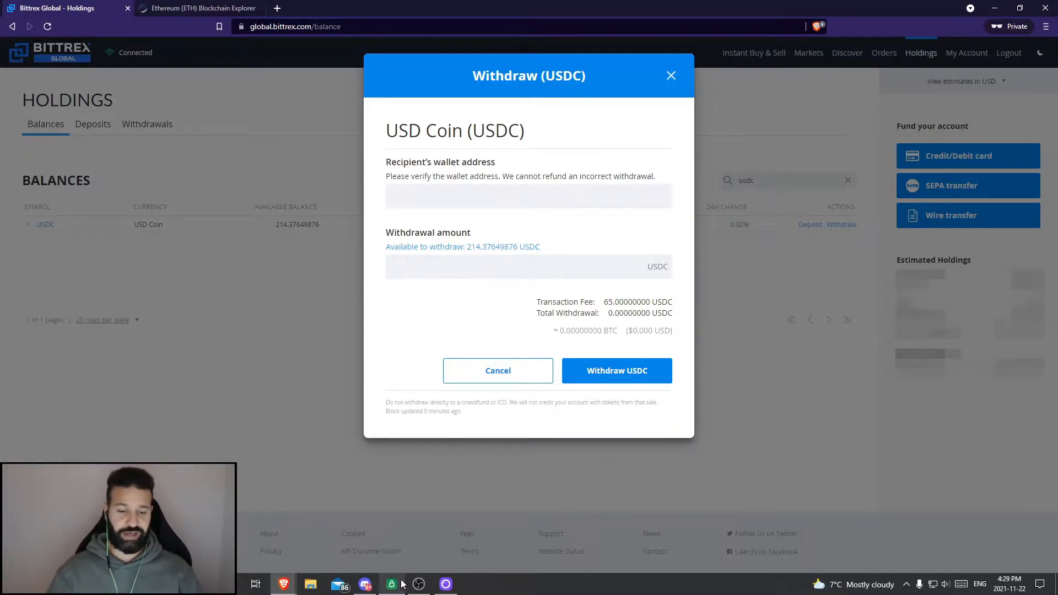
{"action": "mouse_move", "coordinate": [329, 341]}
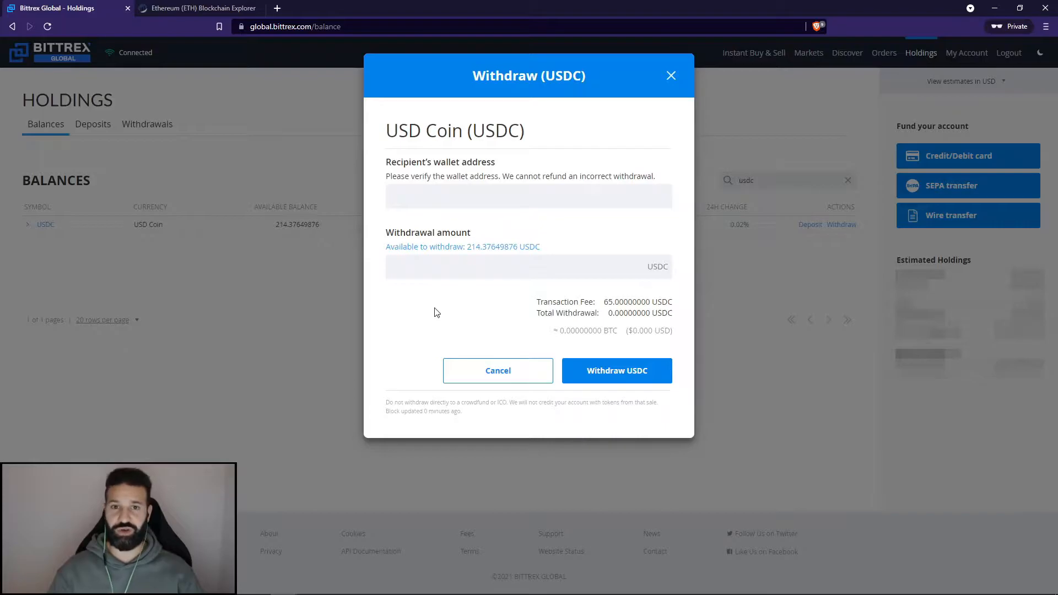
{"action": "left_click", "coordinate": [198, 9]}
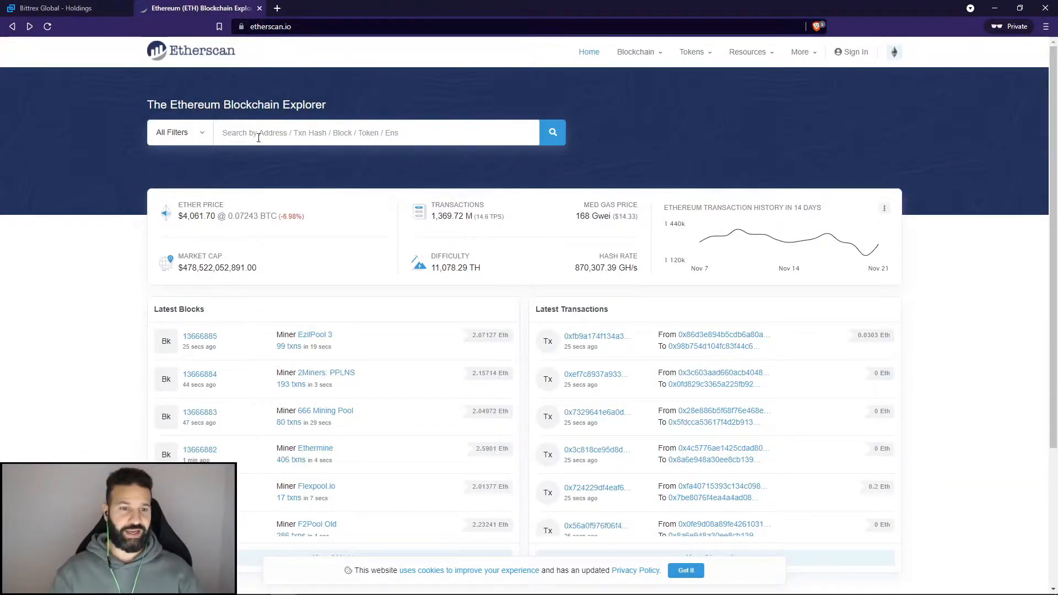
- Search Etherscan for 'usdc', open USD Coin (USDC) and copy its contract address
{"action": "type", "text": "u"}
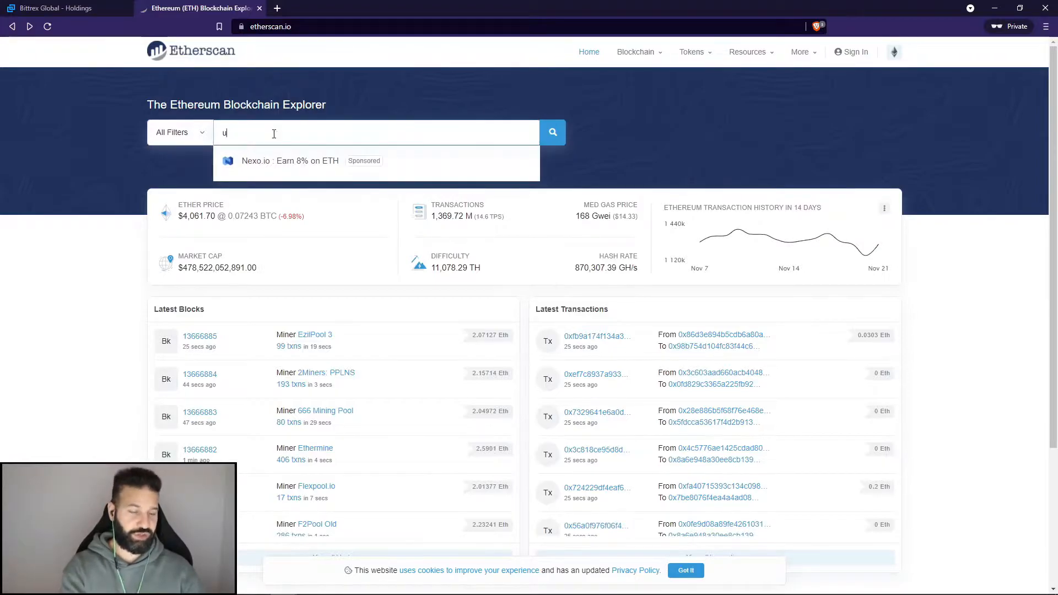
{"action": "type", "text": "sdc"}
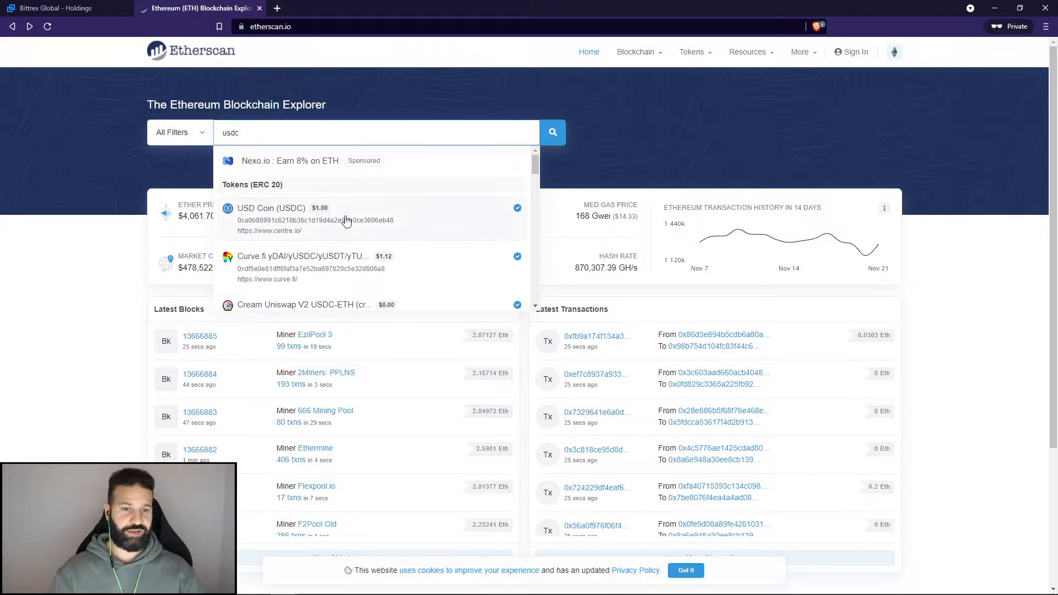
{"action": "left_click", "coordinate": [271, 208]}
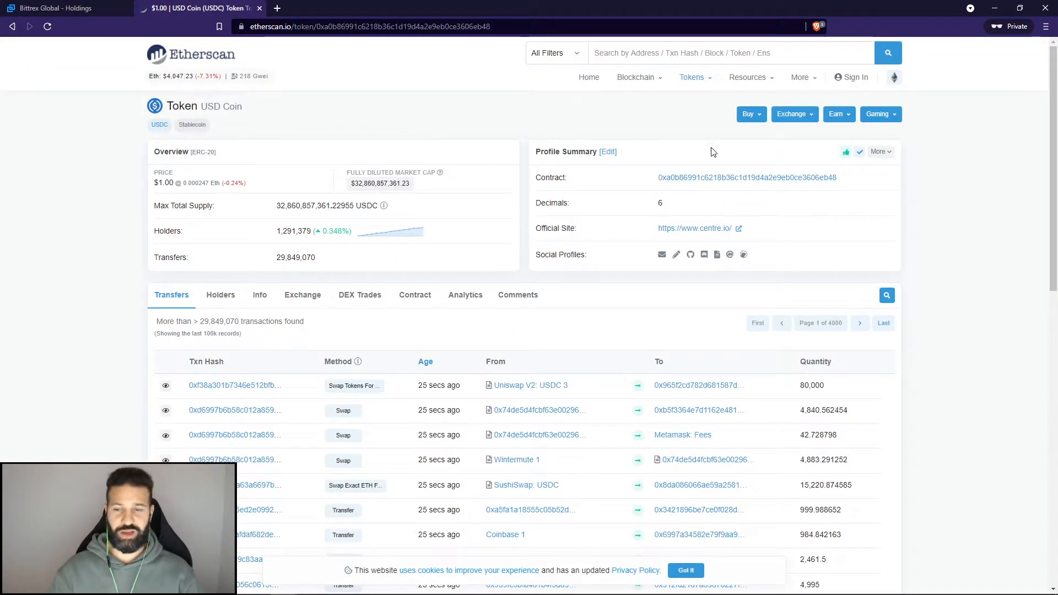
{"action": "left_click", "coordinate": [843, 179]}
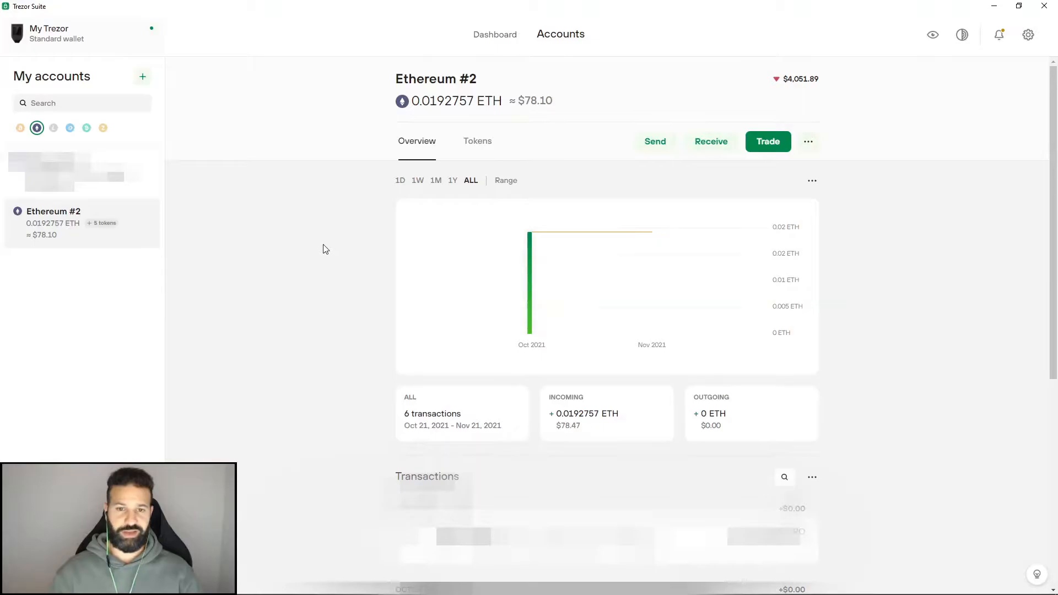
- Add USDC by contract address 0xa0b86991c6218b36c1d19d4a2e9eb0ce3606eb48 to Ethereum #2's tokens
{"action": "left_click", "coordinate": [477, 141]}
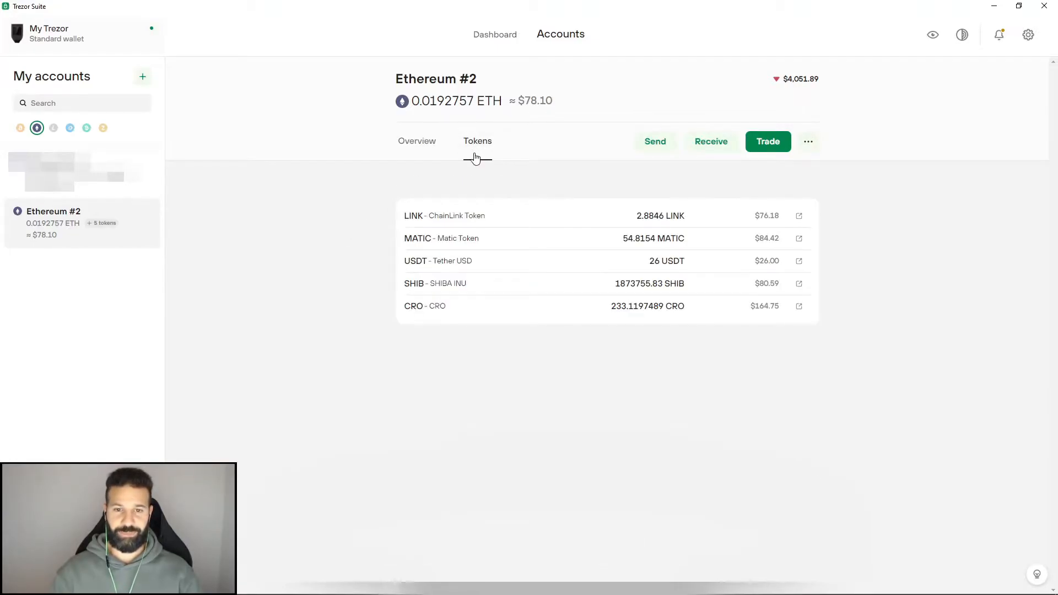
{"action": "left_click", "coordinate": [808, 141]}
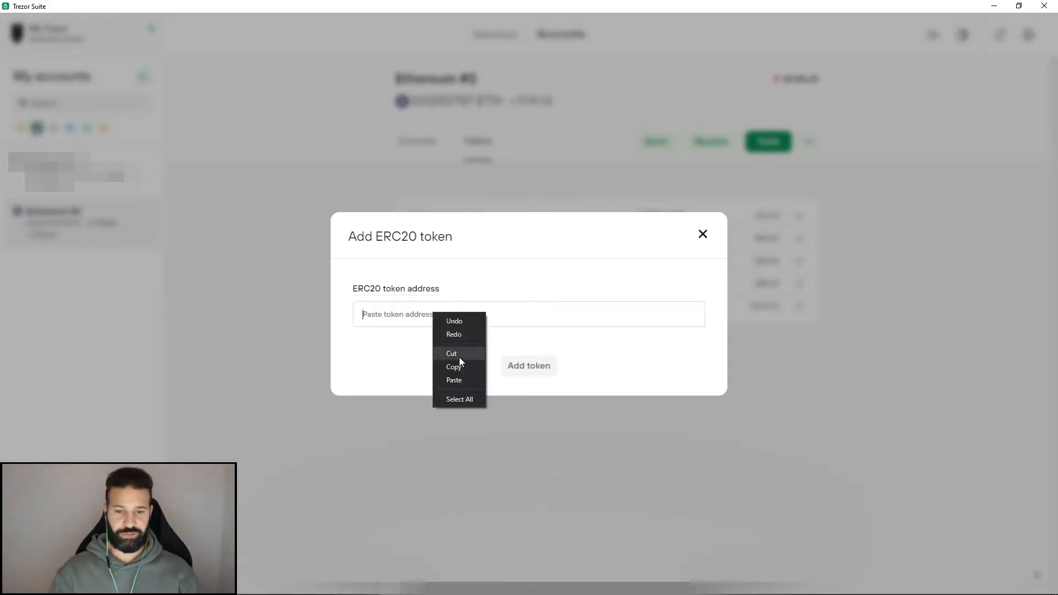
{"action": "left_click", "coordinate": [412, 314]}
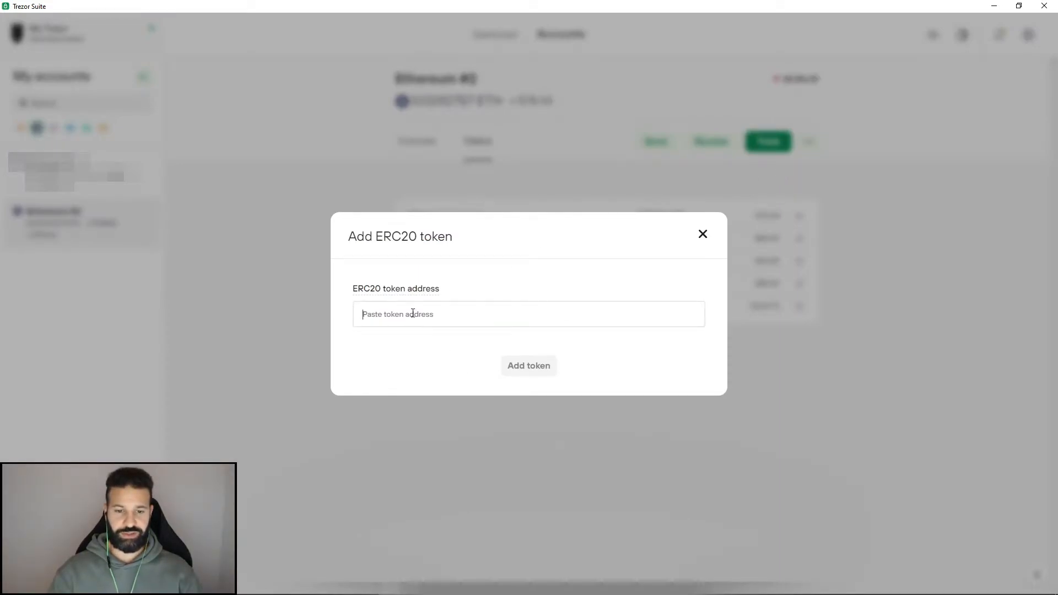
{"action": "type", "text": "0xa0b86991c6218b36c1d19d4a2e9eb0ce3606eb48"}
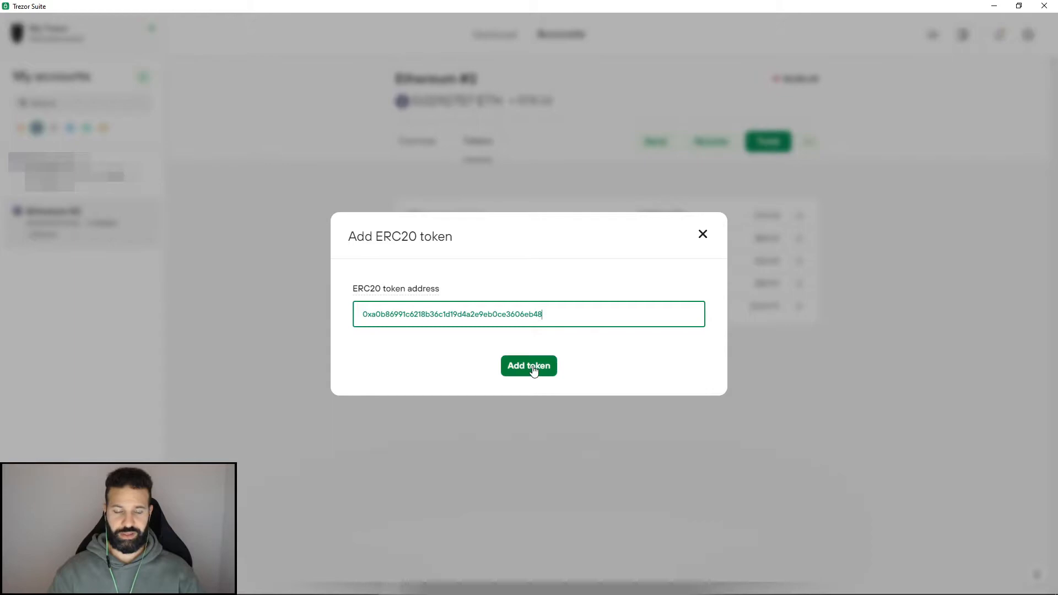
{"action": "left_click", "coordinate": [528, 366]}
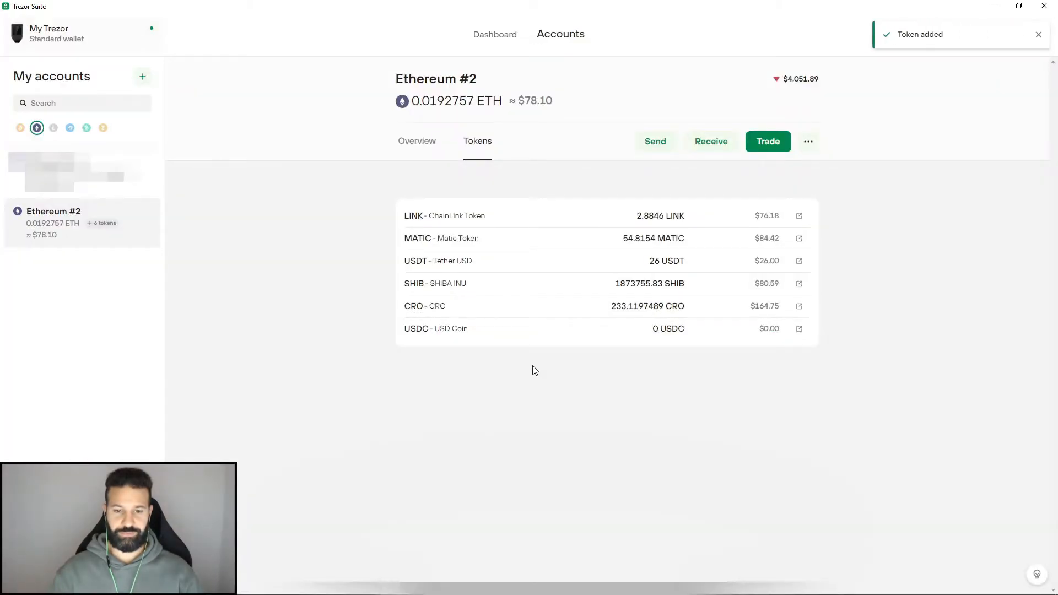
{"action": "mouse_move", "coordinate": [527, 333]}
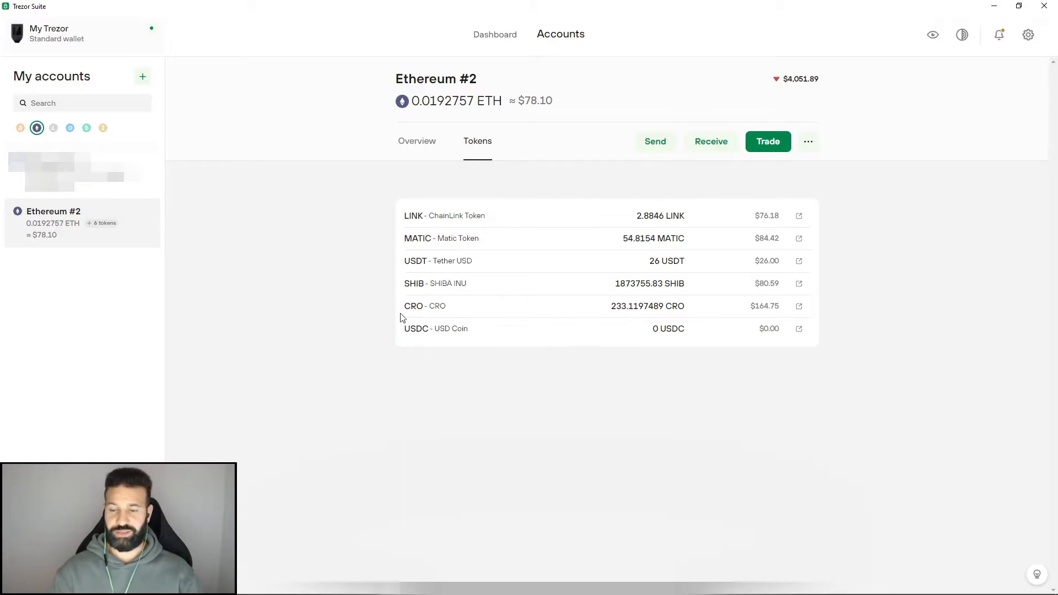
- Show and copy the full Ethereum #2 receiving address
{"action": "left_click", "coordinate": [711, 141]}
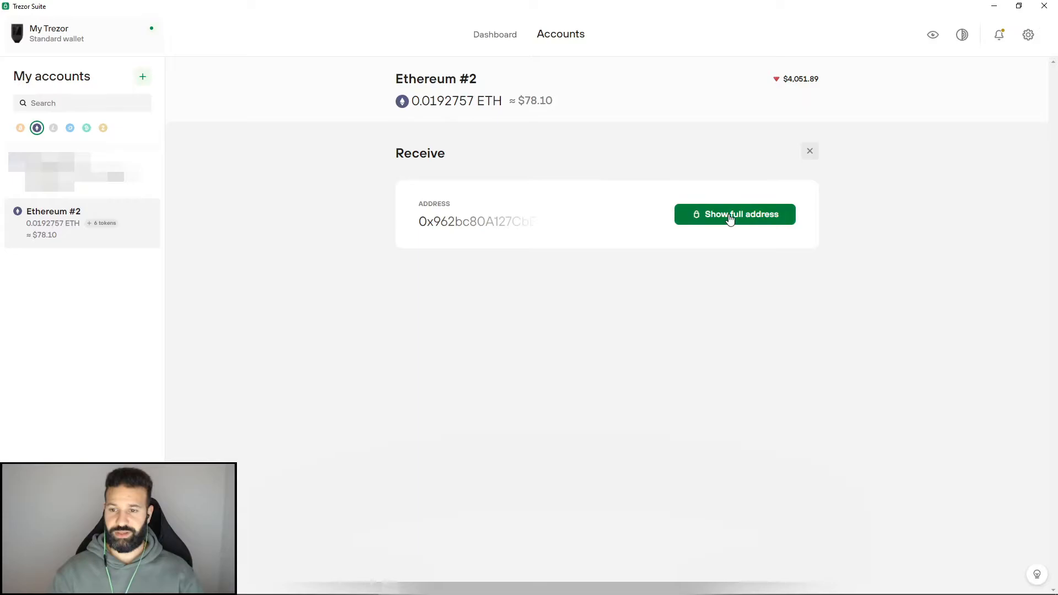
{"action": "left_click", "coordinate": [734, 214]}
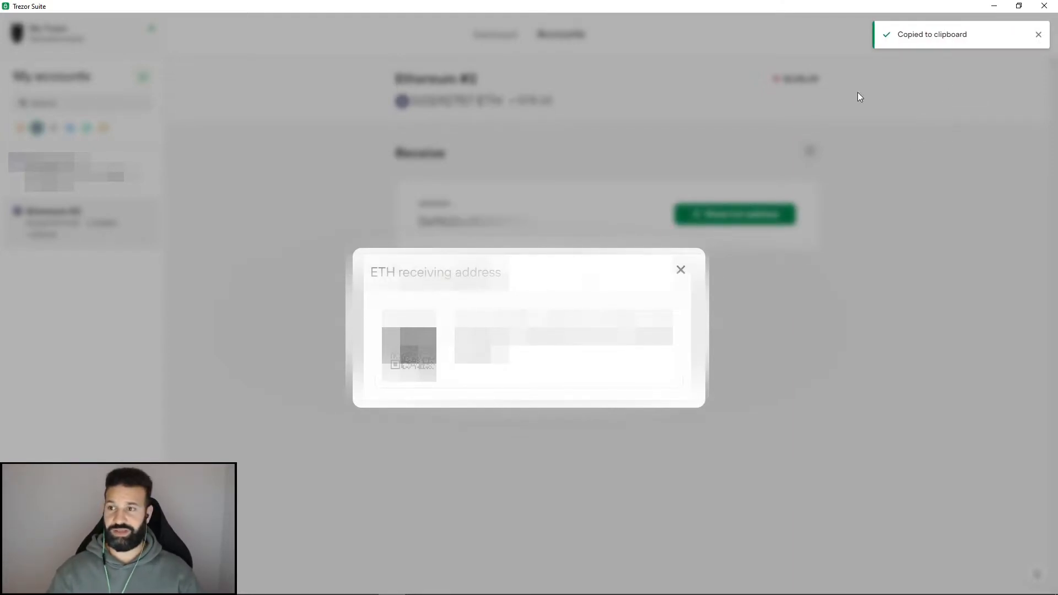
{"action": "mouse_move", "coordinate": [994, 10]}
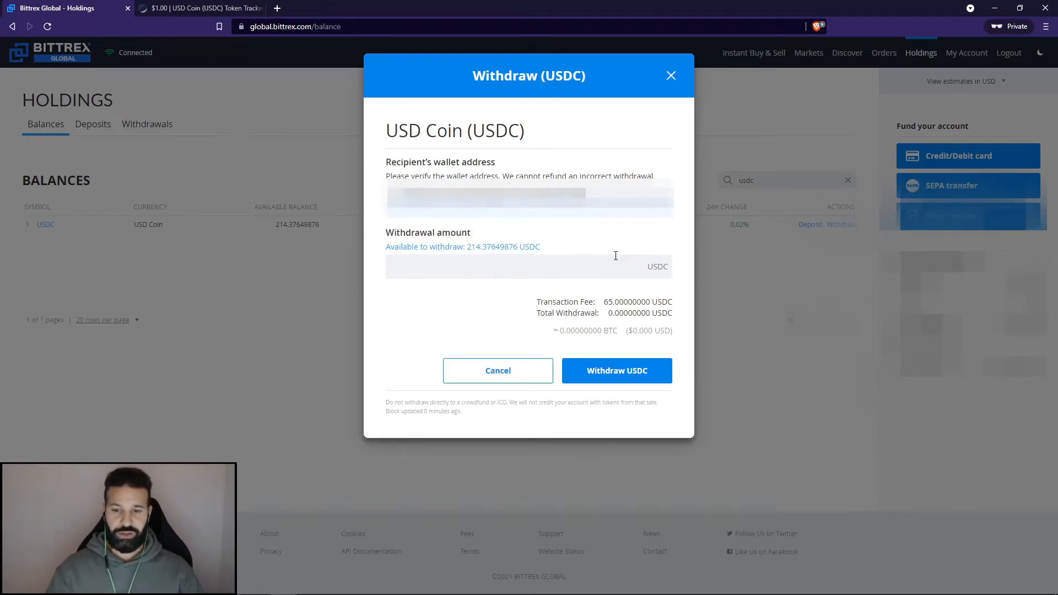
- Withdraw the full 214.37649876 USDC balance to the pasted wallet address
{"action": "left_click", "coordinate": [462, 246]}
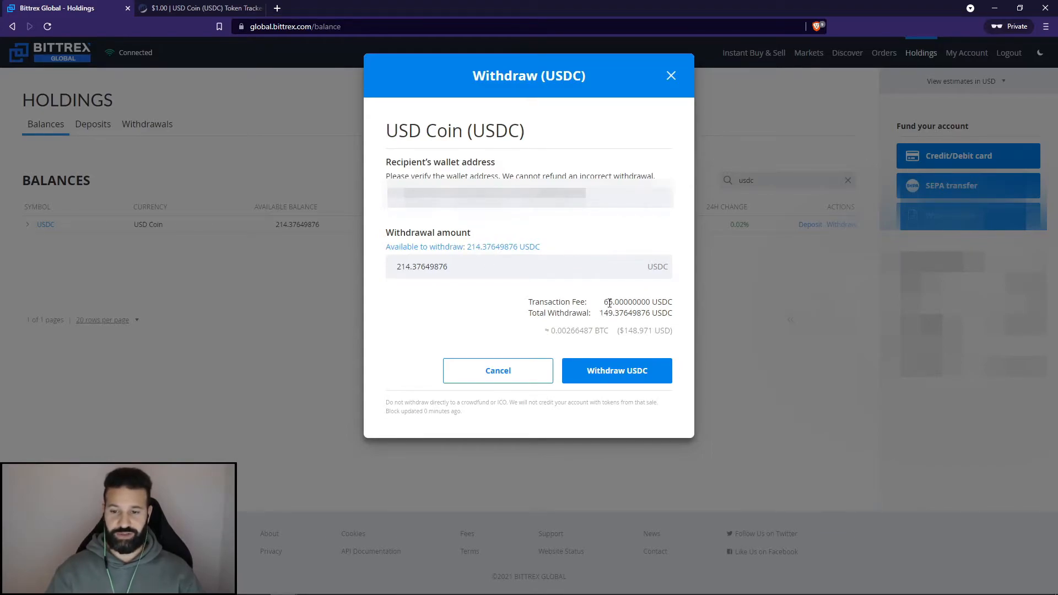
{"action": "mouse_move", "coordinate": [598, 302]}
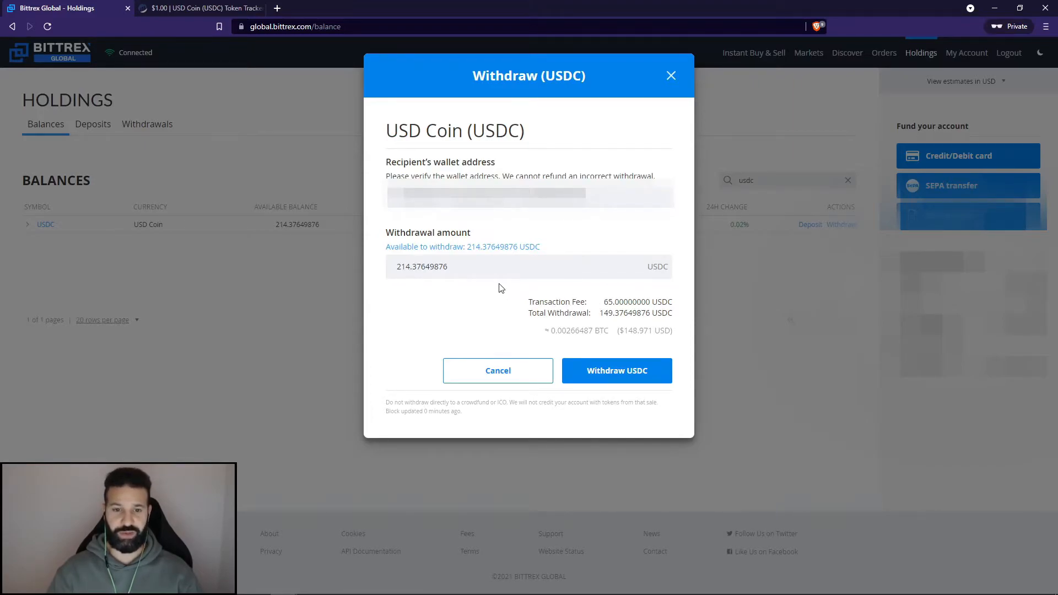
{"action": "mouse_move", "coordinate": [499, 293]}
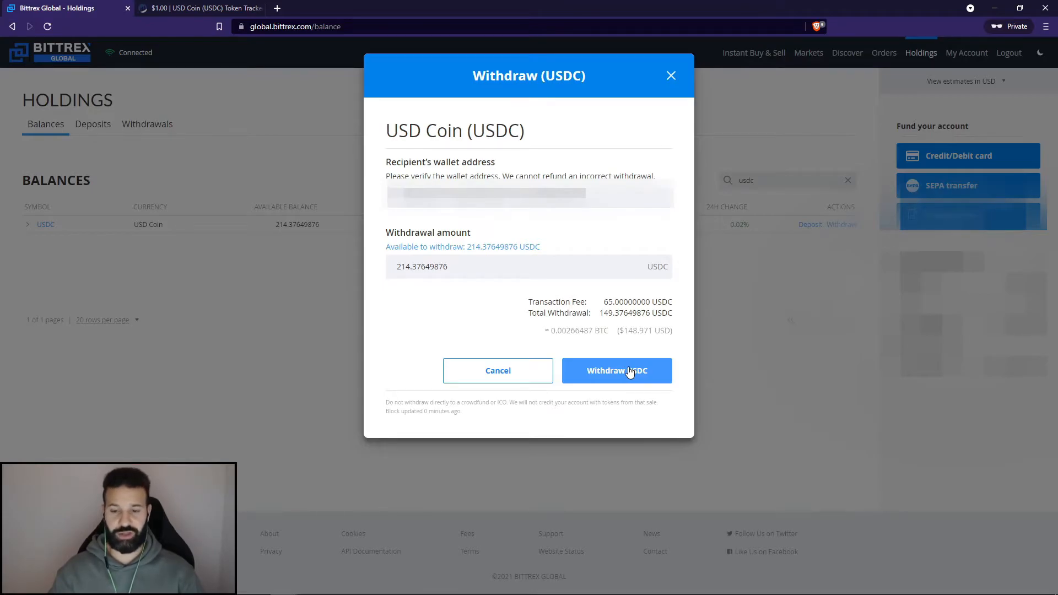
{"action": "left_click", "coordinate": [616, 370]}
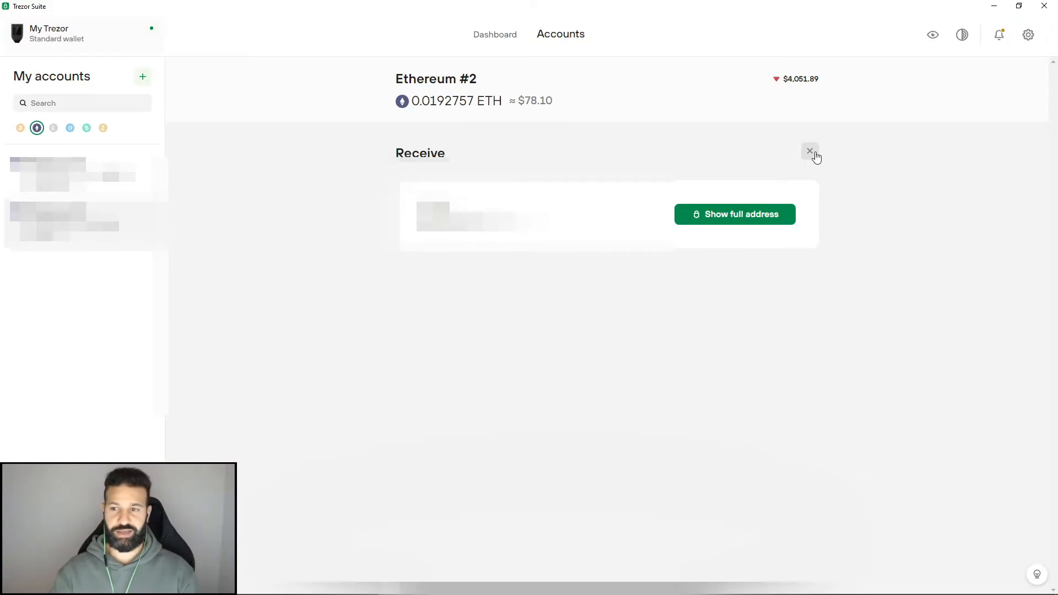
- Close the receive address panel to return to the token list
{"action": "left_click", "coordinate": [810, 151]}
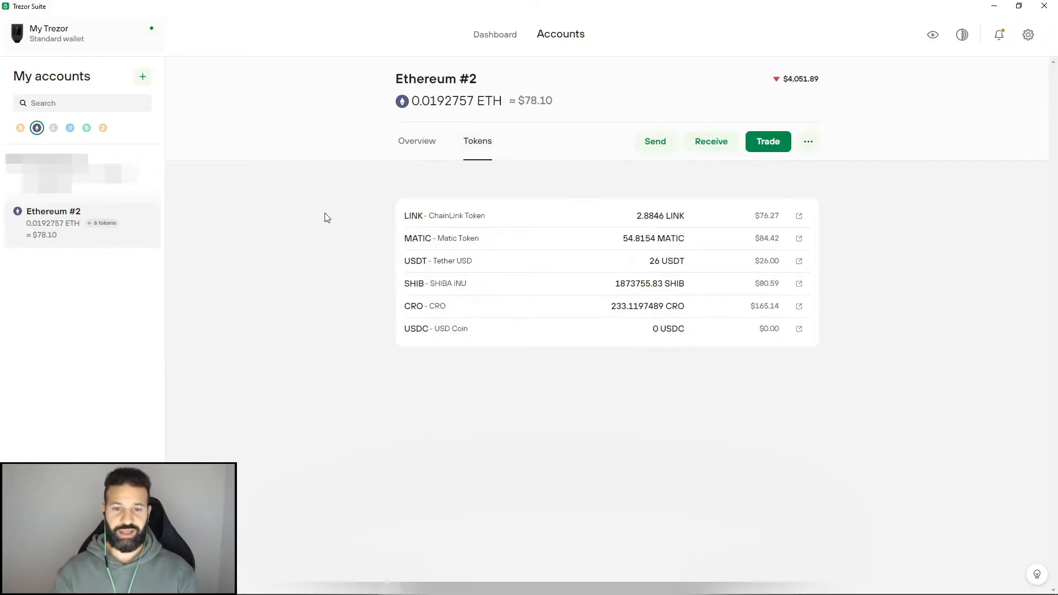
{"action": "mouse_move", "coordinate": [328, 215]}
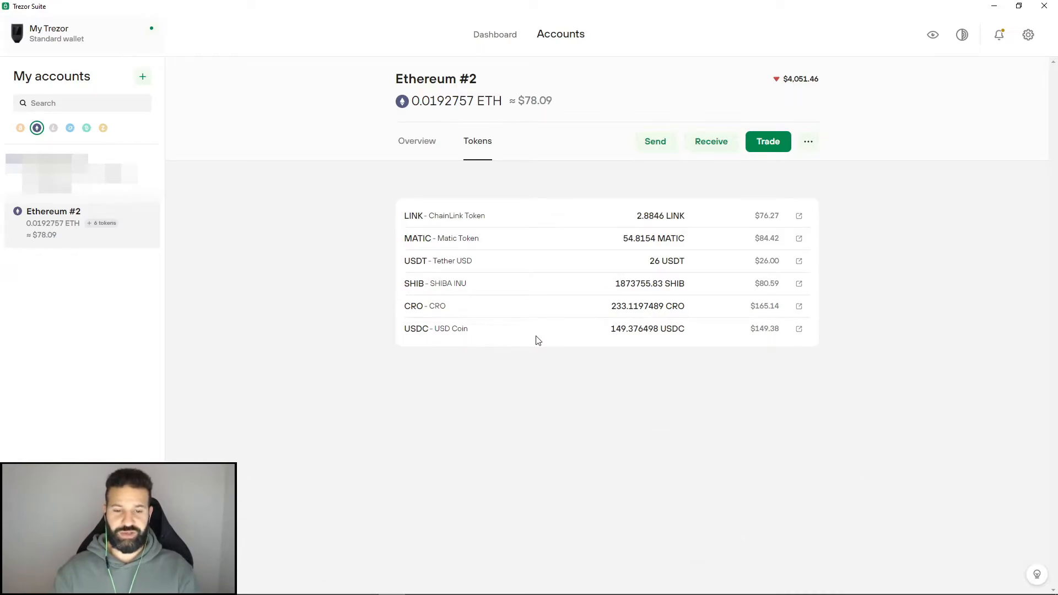
{"action": "mouse_move", "coordinate": [637, 328]}
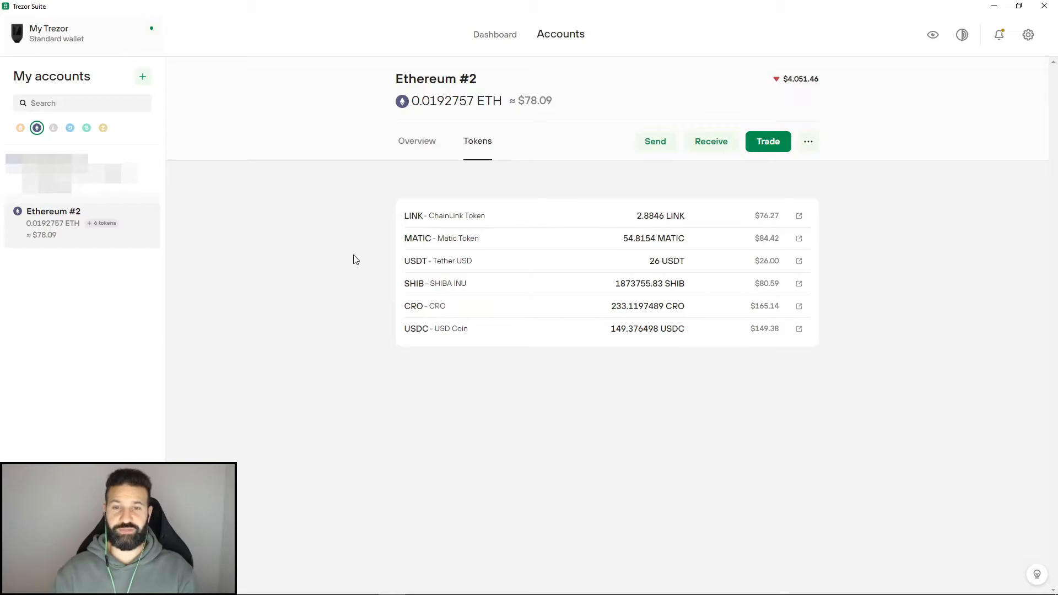
{"action": "mouse_move", "coordinate": [407, 324]}
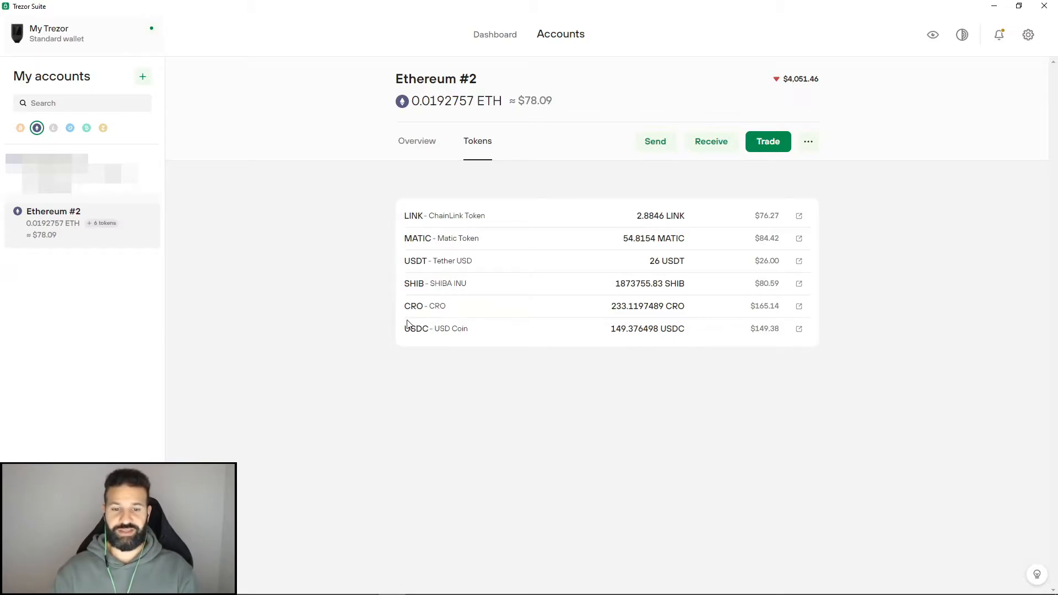
{"action": "mouse_move", "coordinate": [313, 342]}
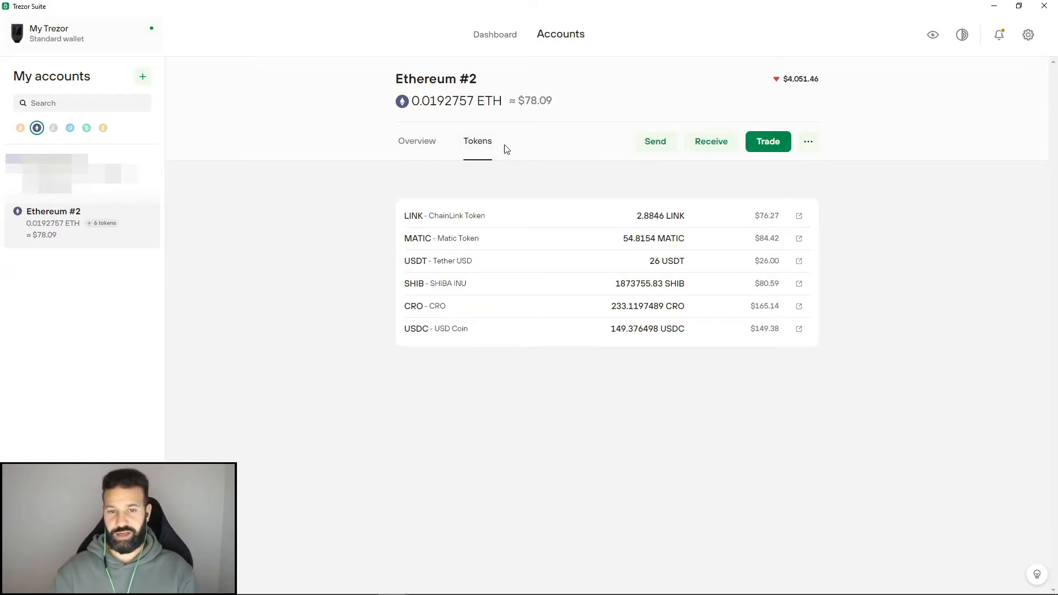
- Start a send from Ethereum #2 with USDC selected and the max 149.376498 amount
{"action": "left_click", "coordinate": [655, 142]}
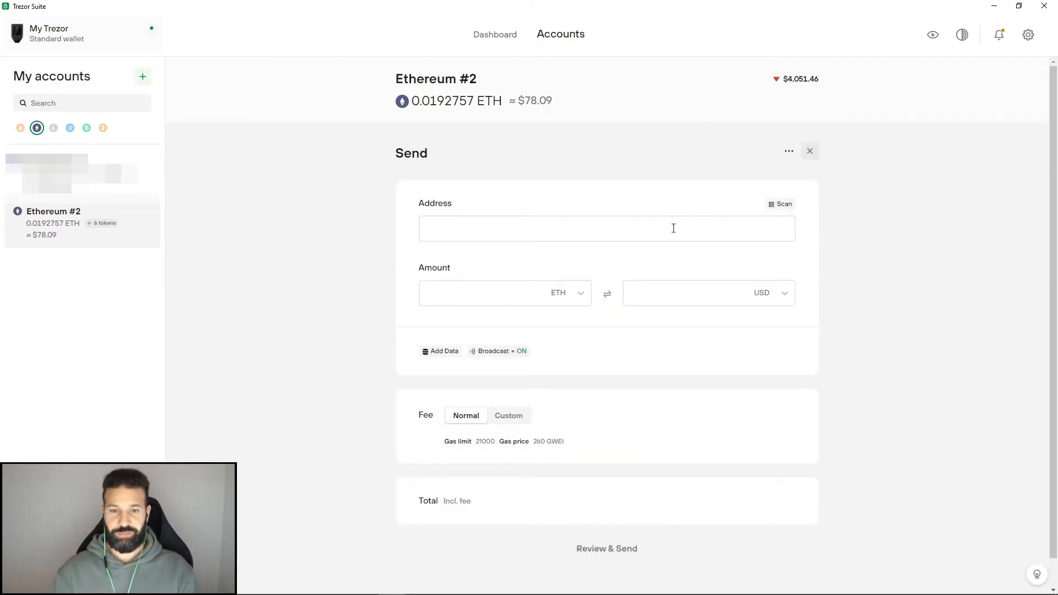
{"action": "left_click", "coordinate": [628, 229]}
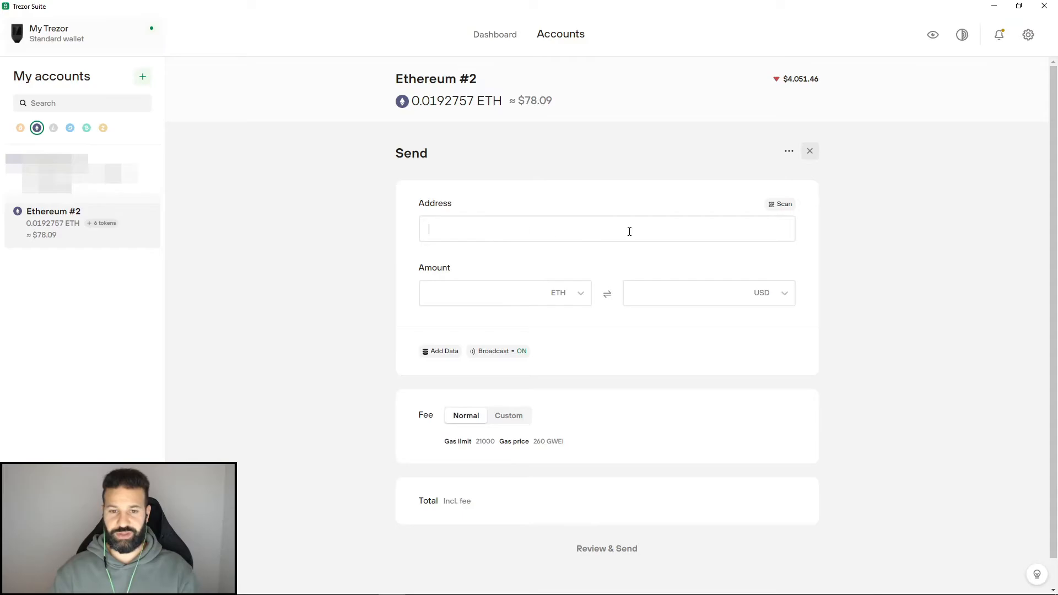
{"action": "left_click", "coordinate": [568, 293]}
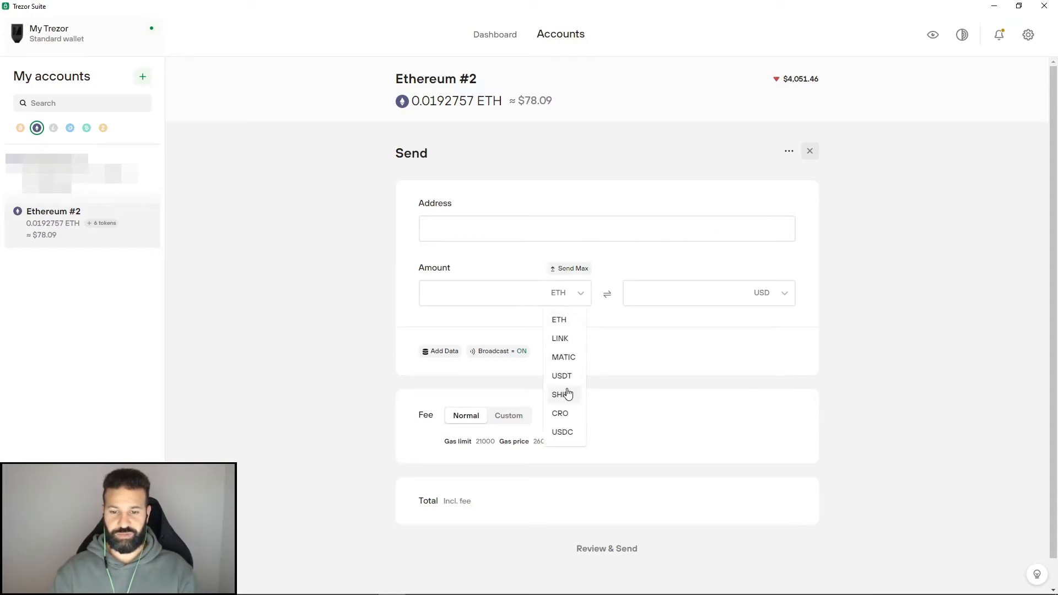
{"action": "left_click", "coordinate": [562, 432]}
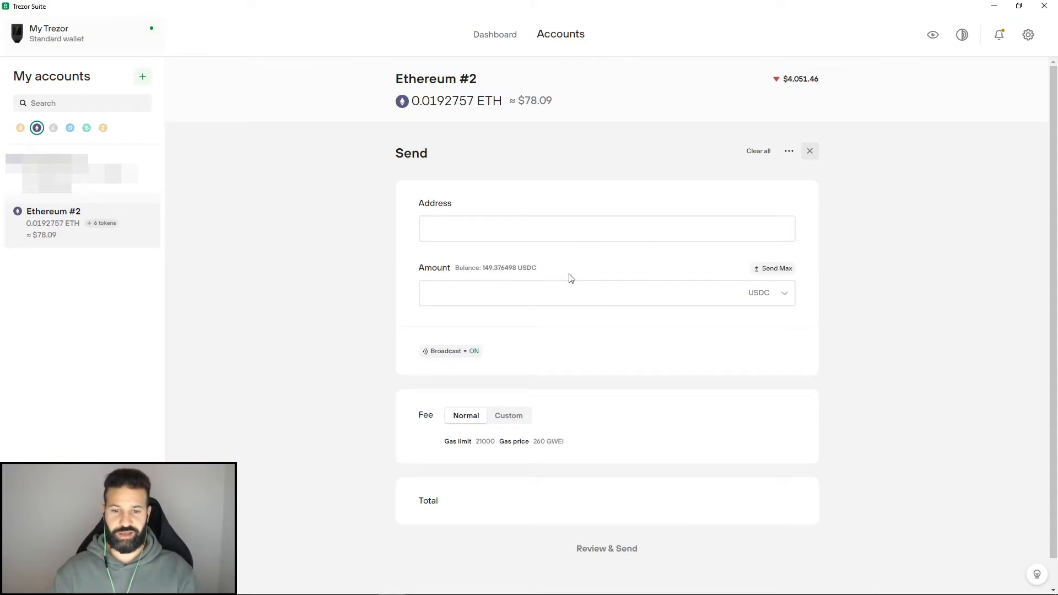
{"action": "left_click", "coordinate": [773, 268]}
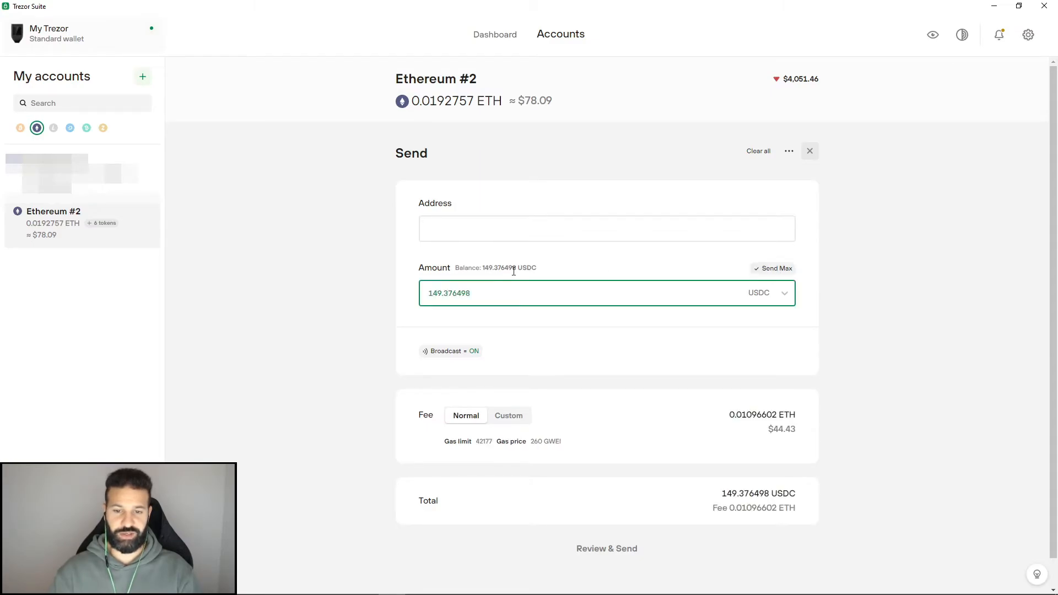
{"action": "mouse_move", "coordinate": [485, 427]}
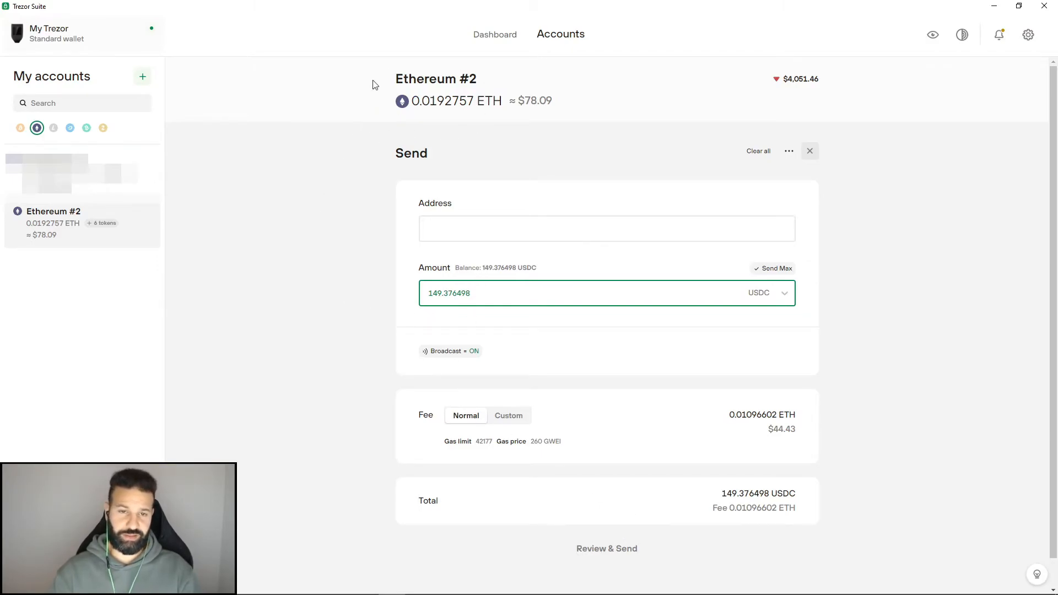
{"action": "mouse_move", "coordinate": [377, 149]}
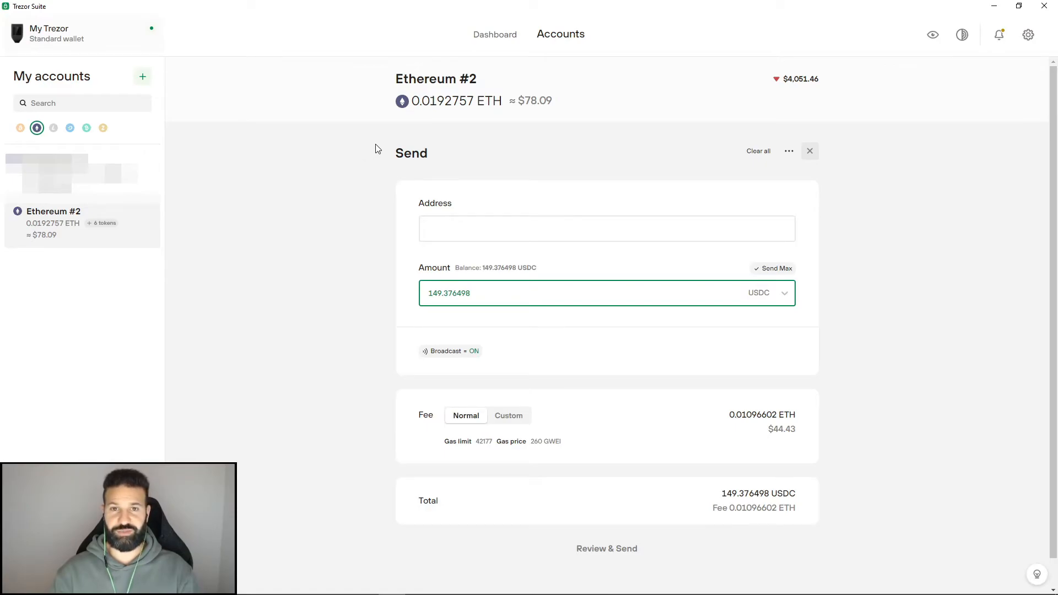
{"action": "mouse_move", "coordinate": [629, 343]}
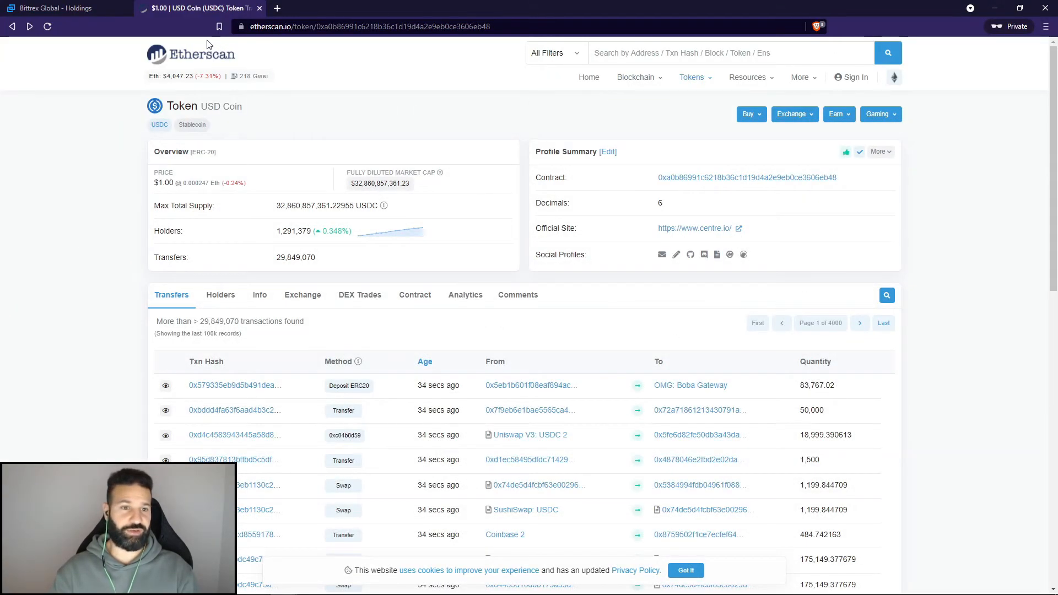
{"action": "mouse_move", "coordinate": [218, 89]}
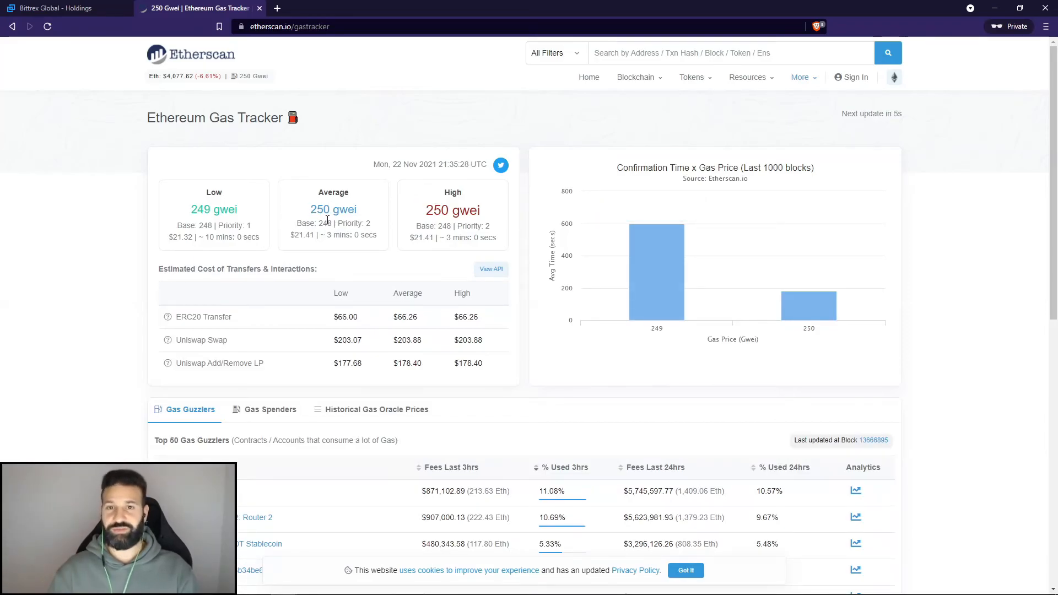
{"action": "mouse_move", "coordinate": [304, 212]}
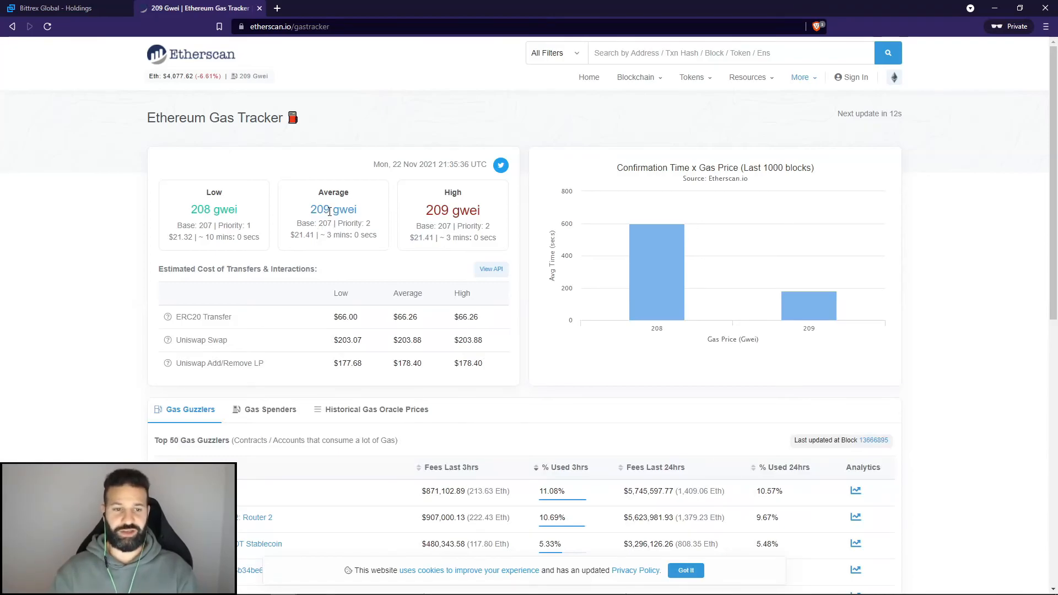
{"action": "mouse_move", "coordinate": [436, 236]}
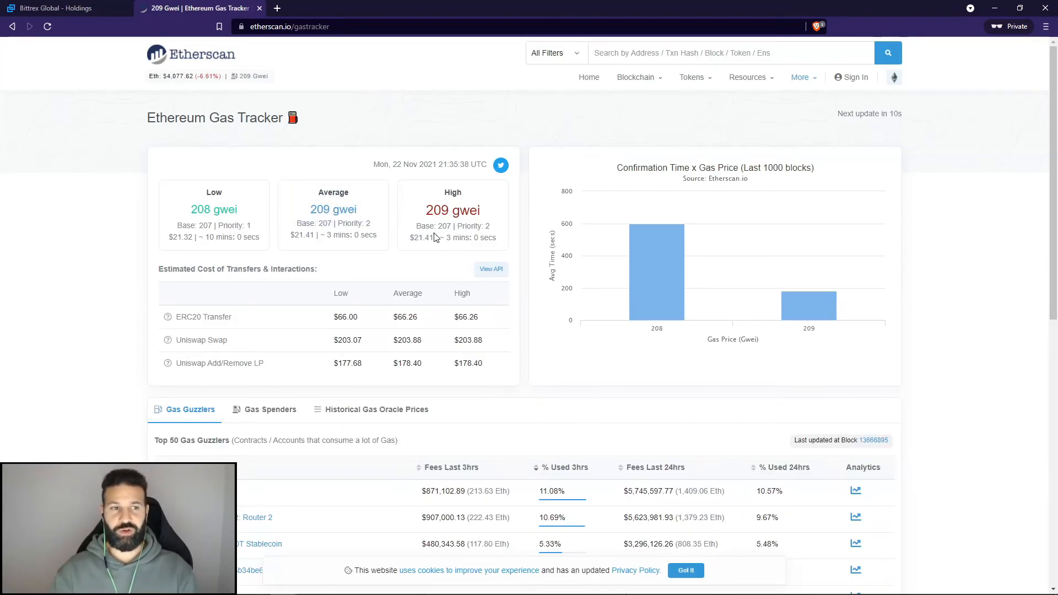
{"action": "mouse_move", "coordinate": [239, 221]}
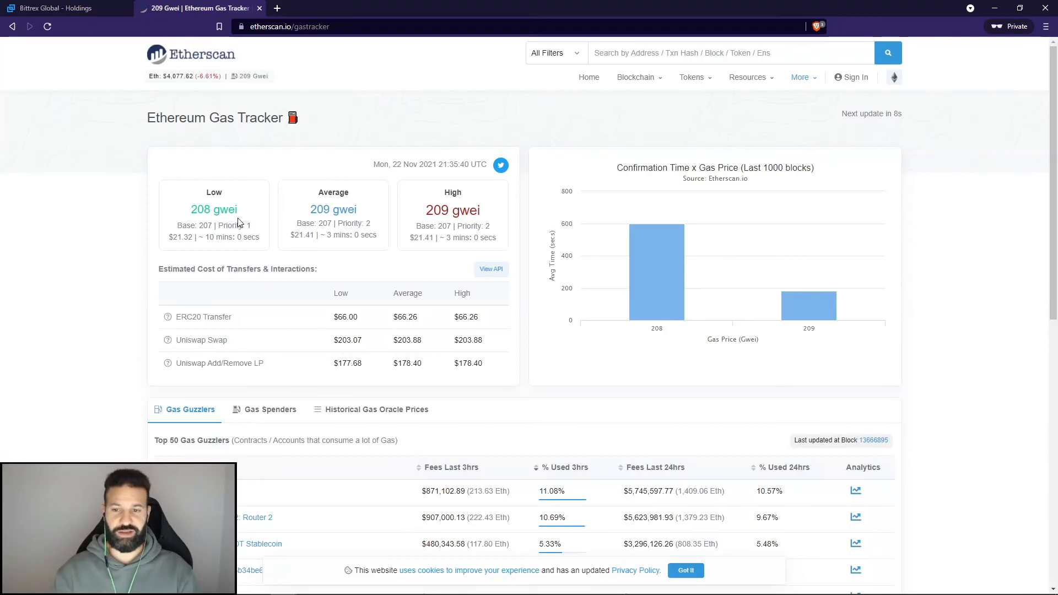
{"action": "mouse_move", "coordinate": [165, 109]}
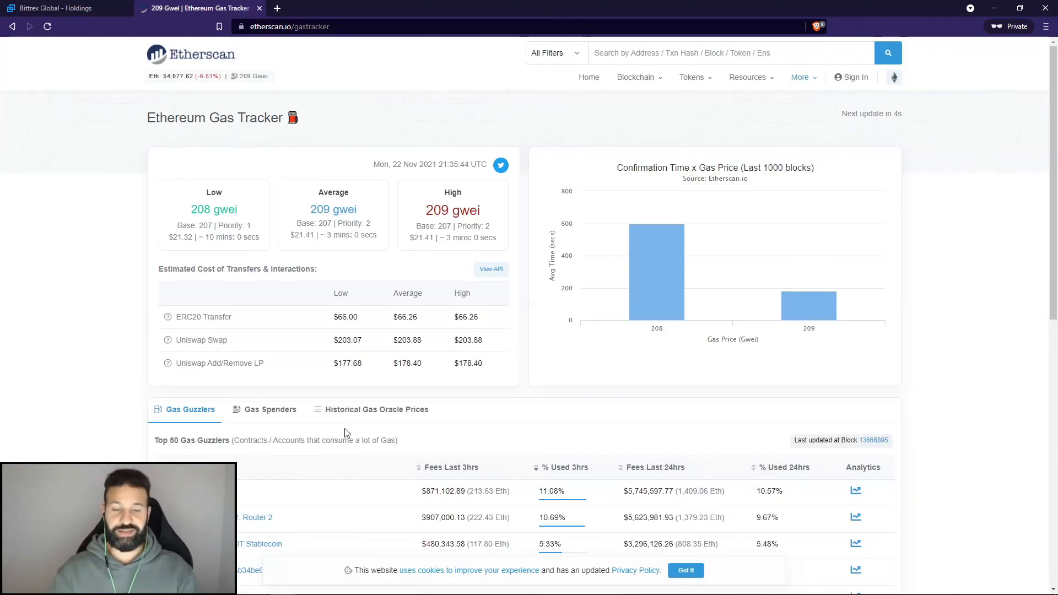
{"action": "mouse_move", "coordinate": [353, 425]}
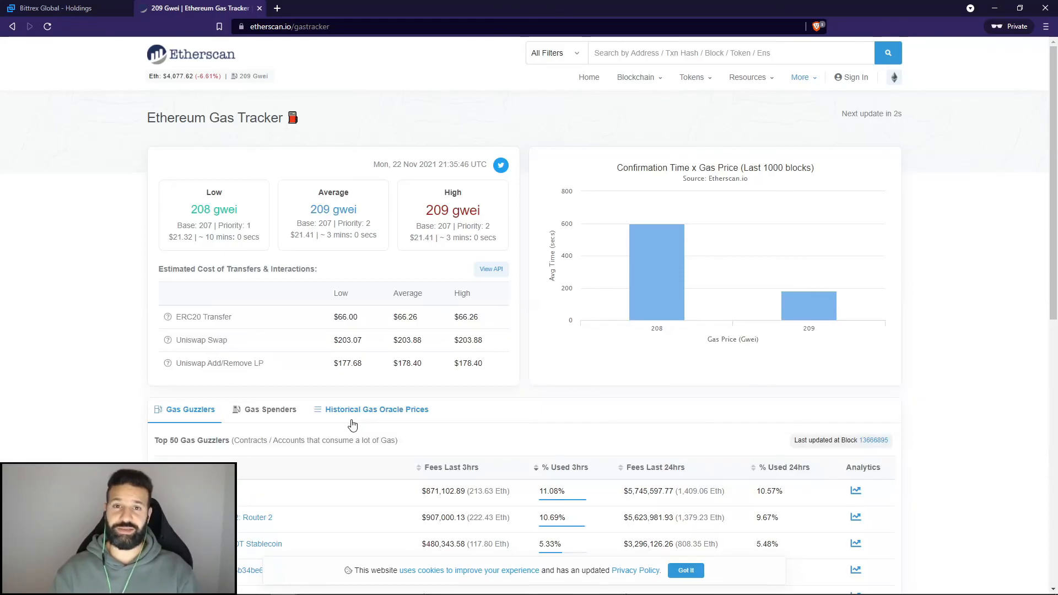